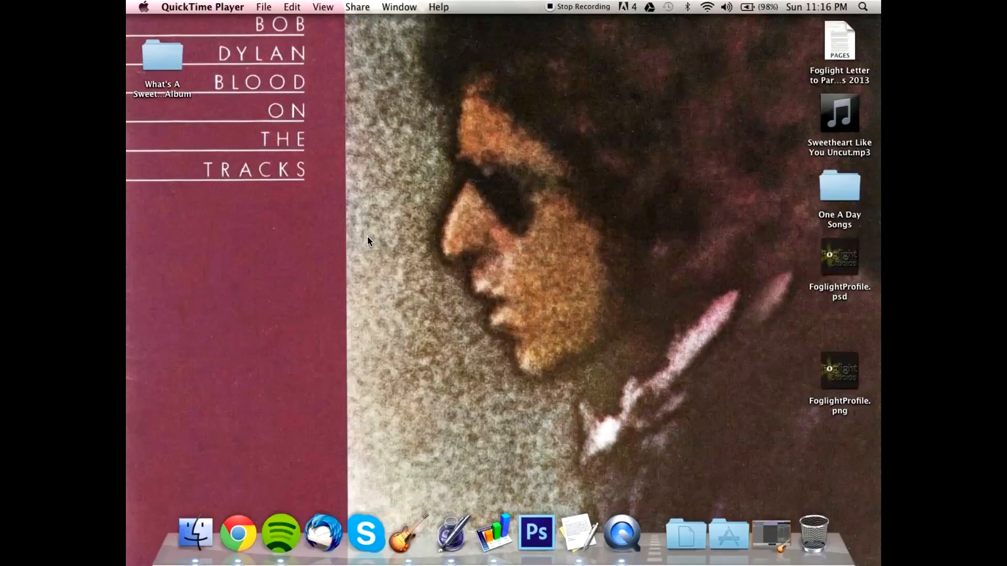
mouse_move(361, 150)
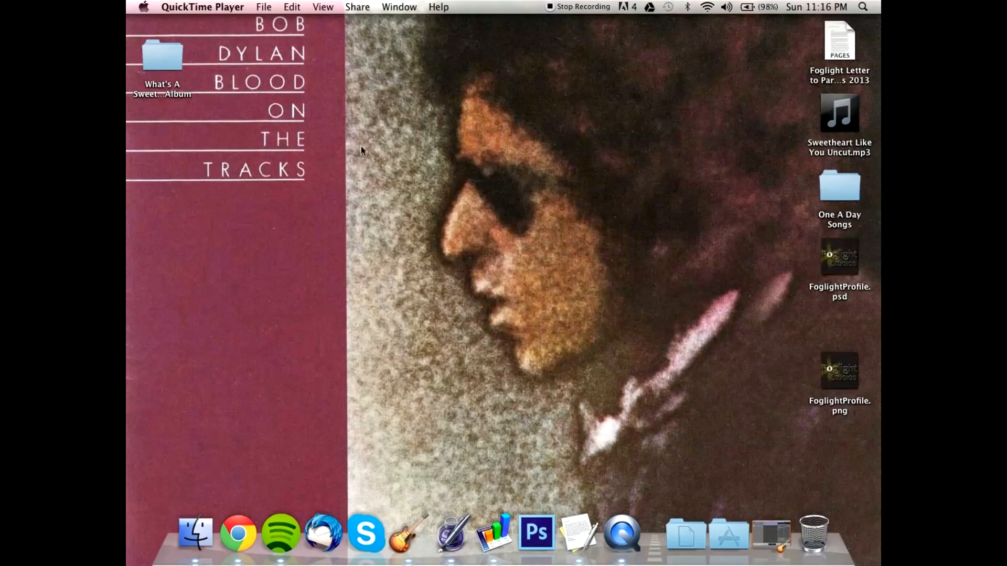
mouse_move(234, 150)
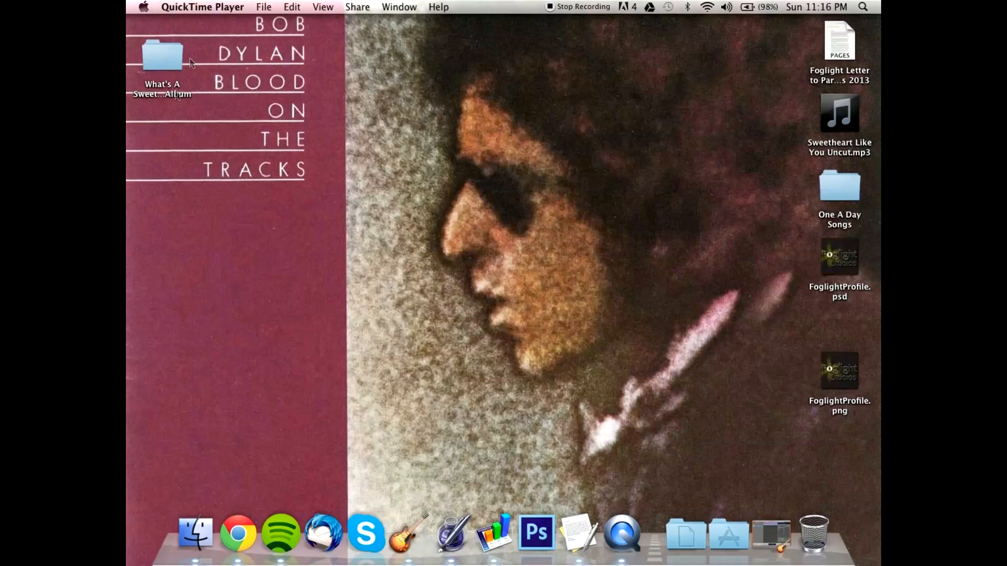
Step: Bring up the Apple menu to reach System Preferences
click(144, 7)
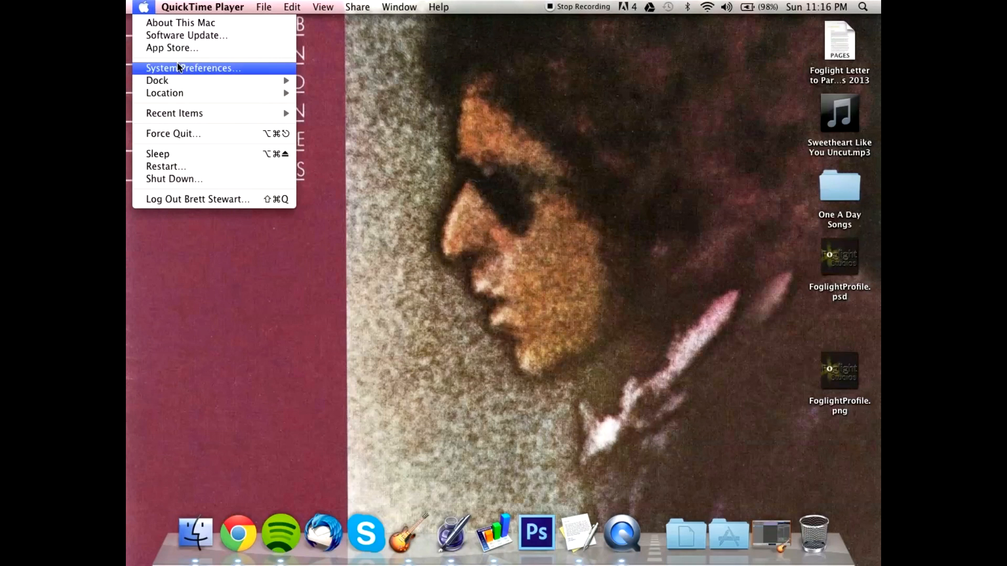
Step: Review the Sound input devices, Internal microphone and US-800, in System Preferences
click(192, 67)
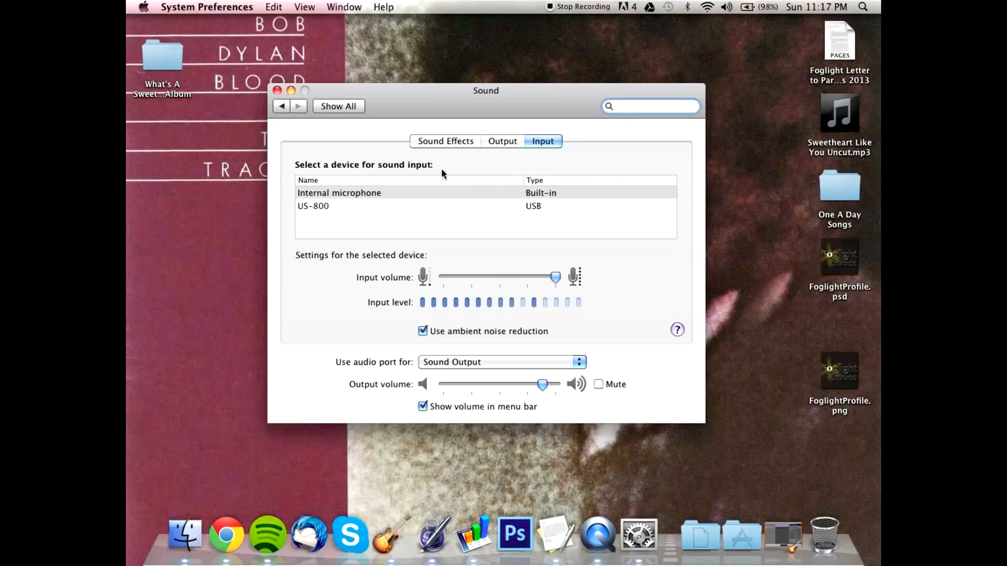
click(649, 106)
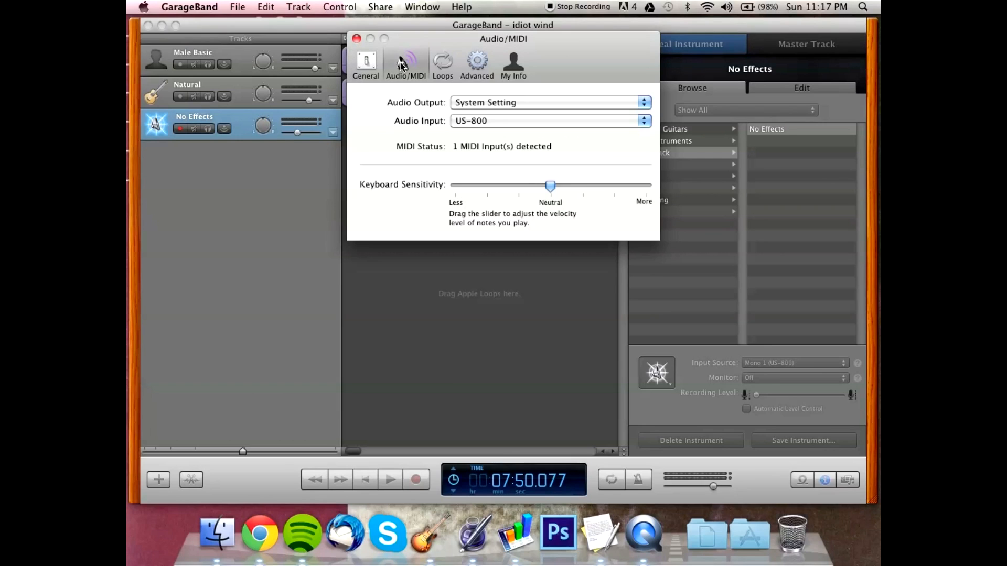
mouse_move(458, 120)
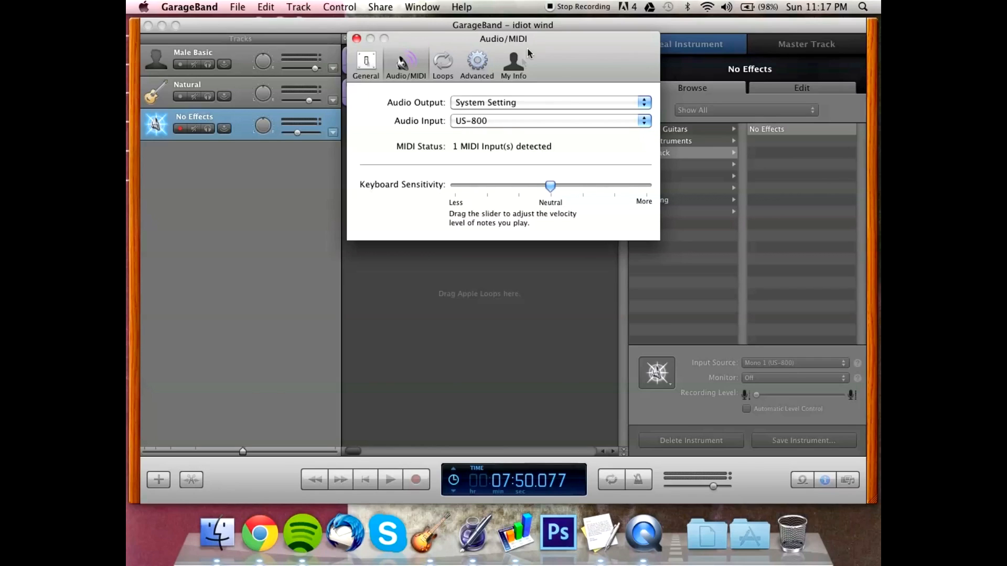
mouse_move(496, 115)
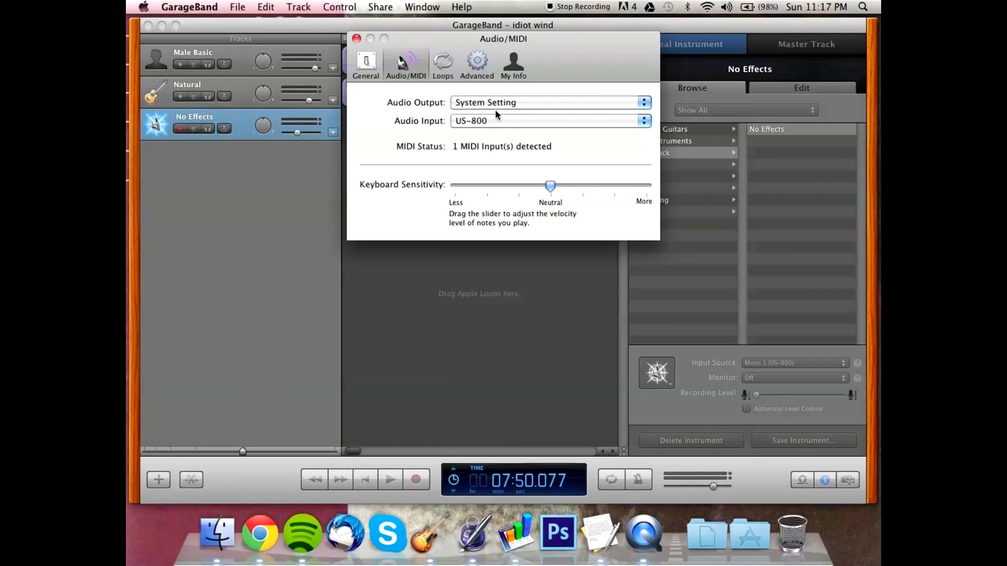
mouse_move(488, 109)
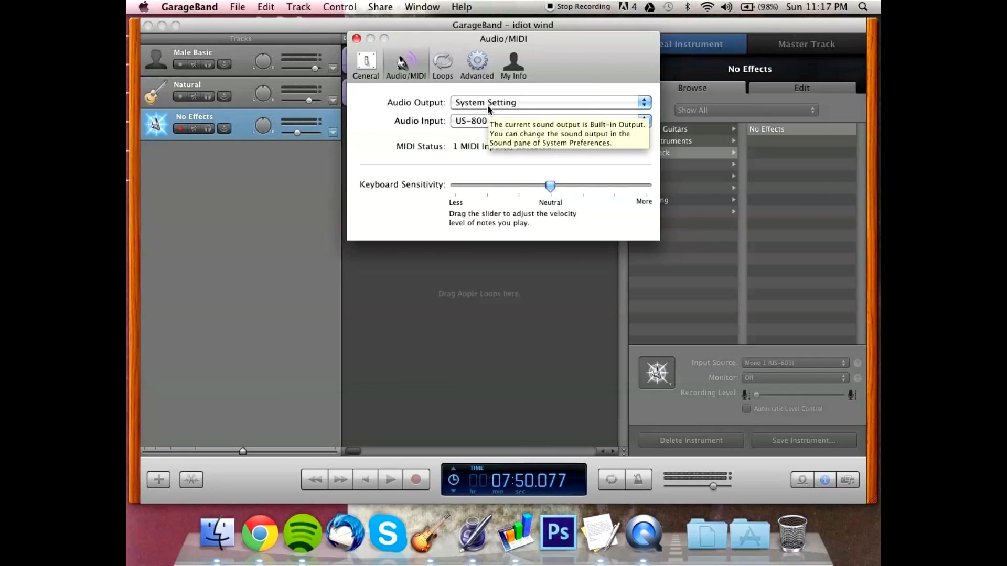
Step: Keep GarageBand's audio output on System Setting with audio input from the US-800
click(549, 102)
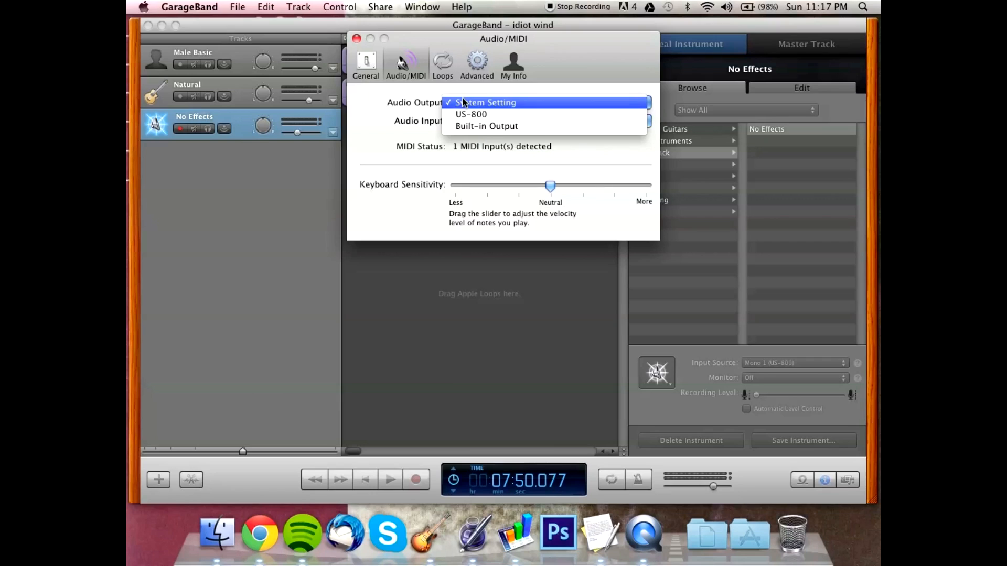
mouse_move(471, 115)
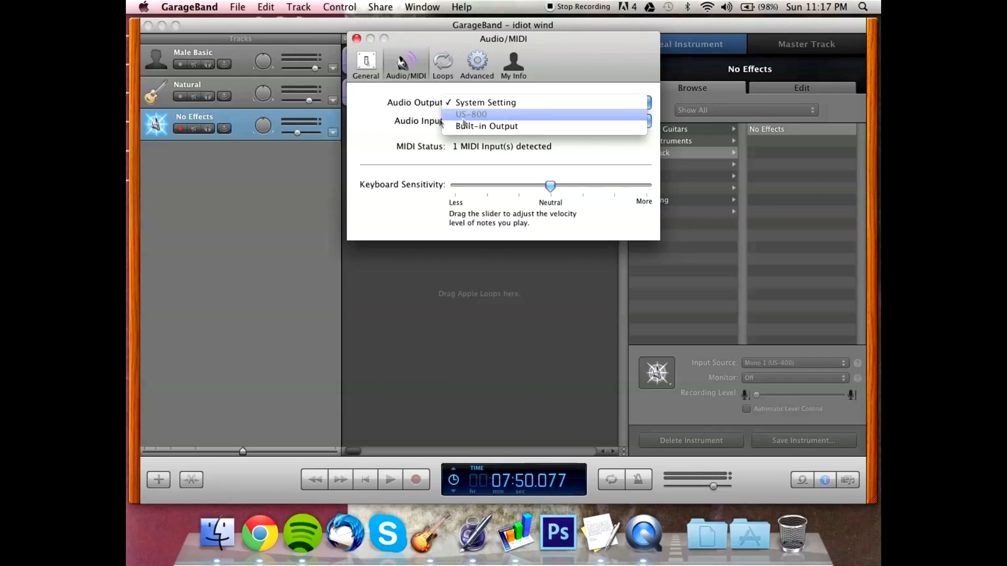
click(471, 120)
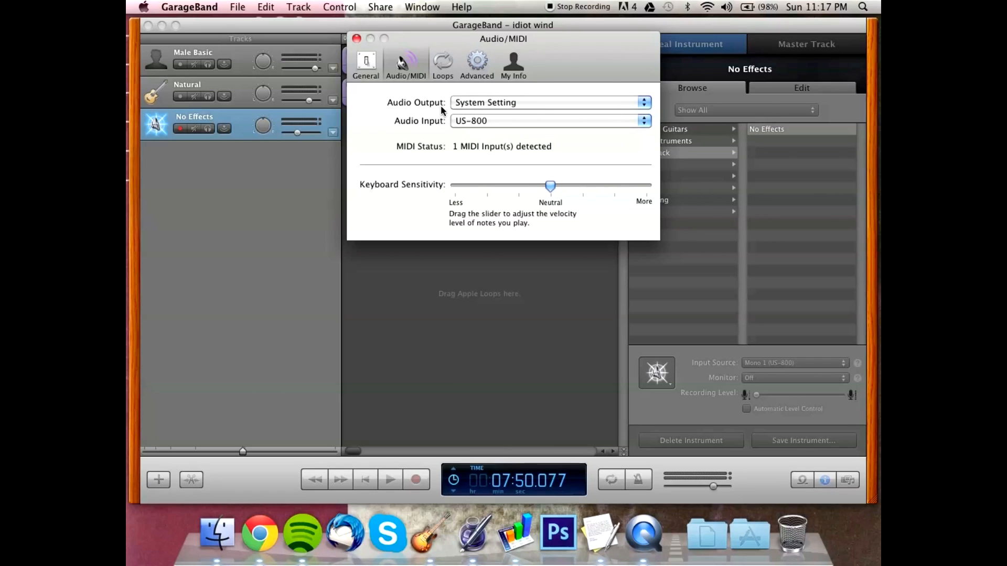
mouse_move(506, 95)
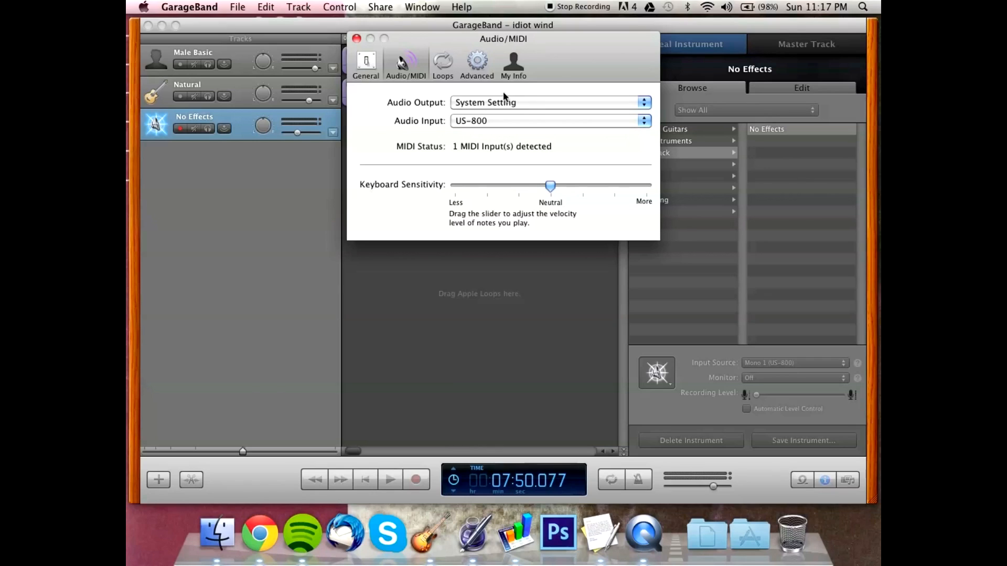
mouse_move(479, 116)
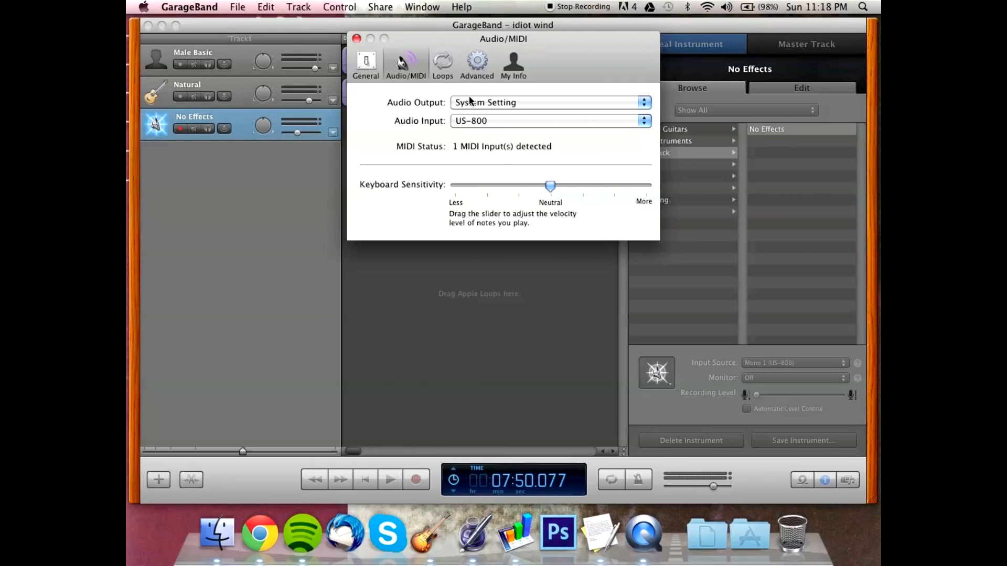
mouse_move(347, 46)
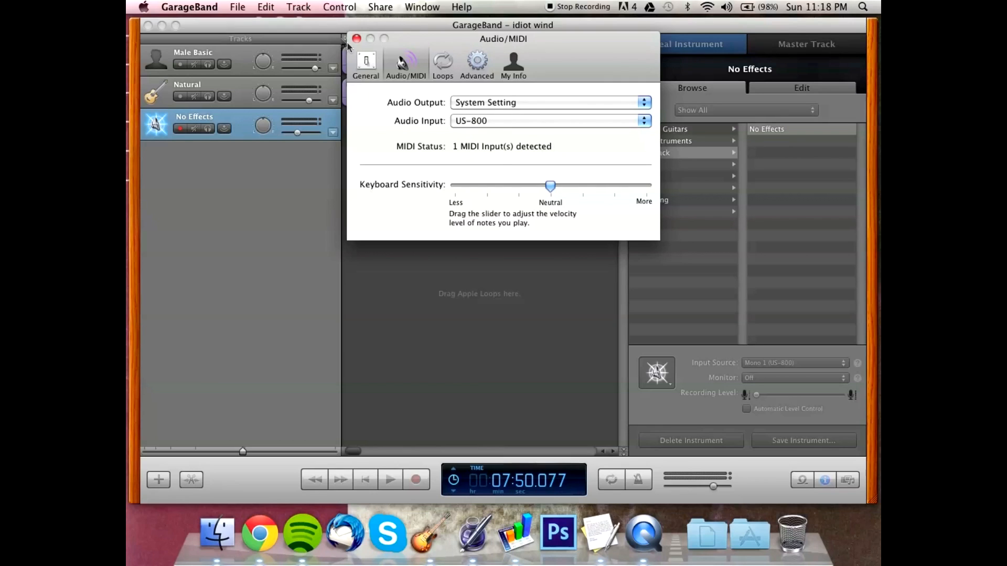
Step: Close Preferences and check the Male Basic vocal track's input source, Mono 4
click(357, 39)
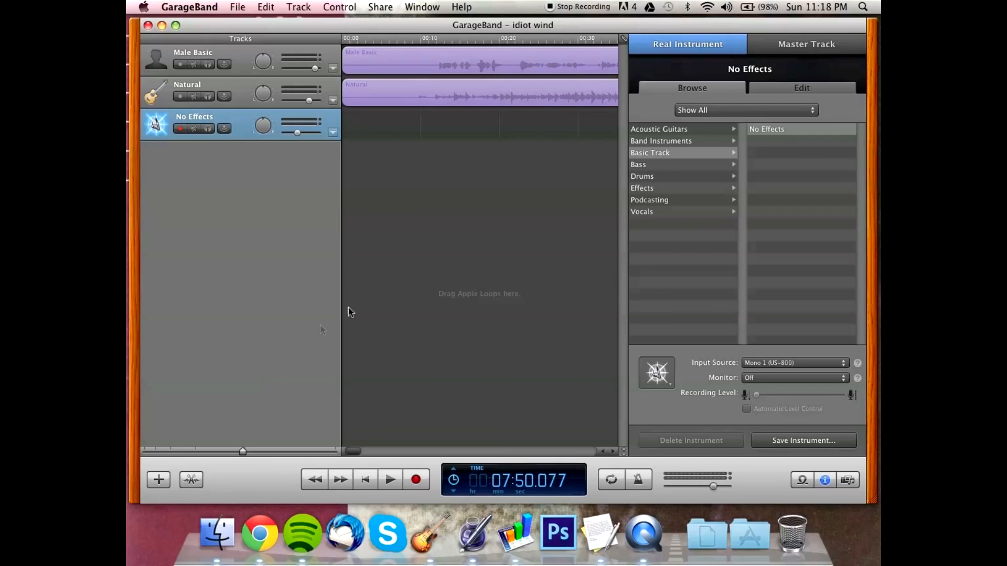
click(193, 57)
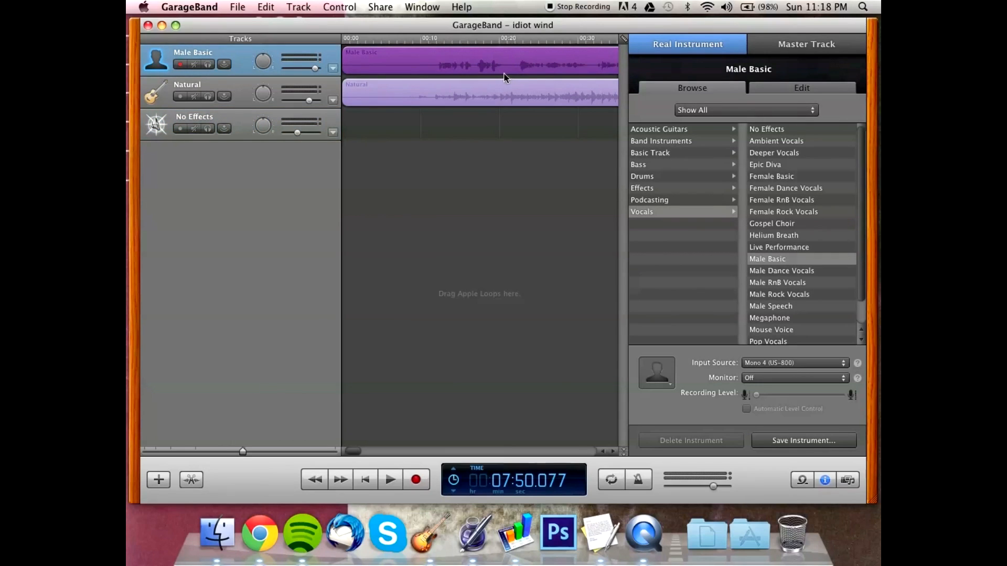
mouse_move(653, 348)
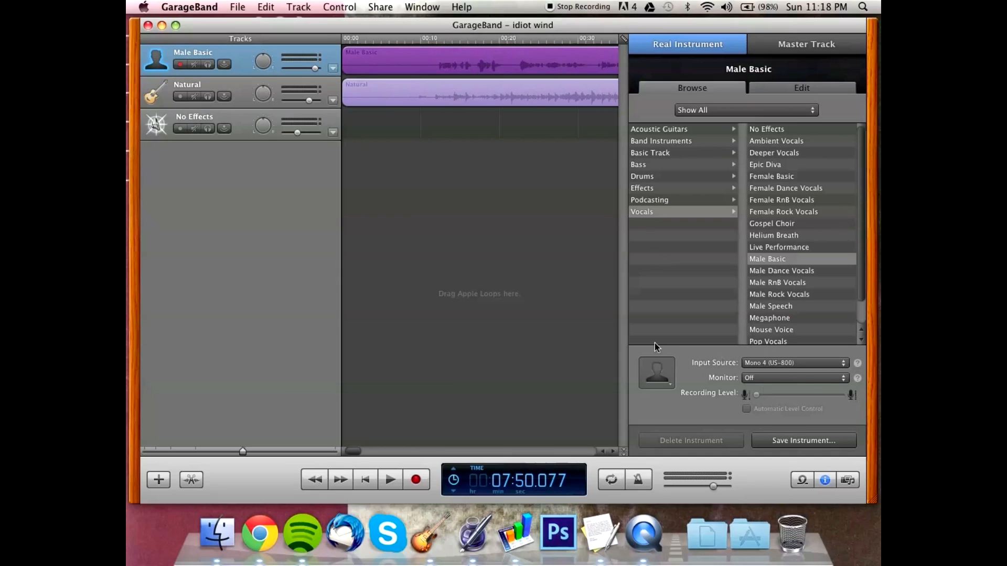
click(794, 363)
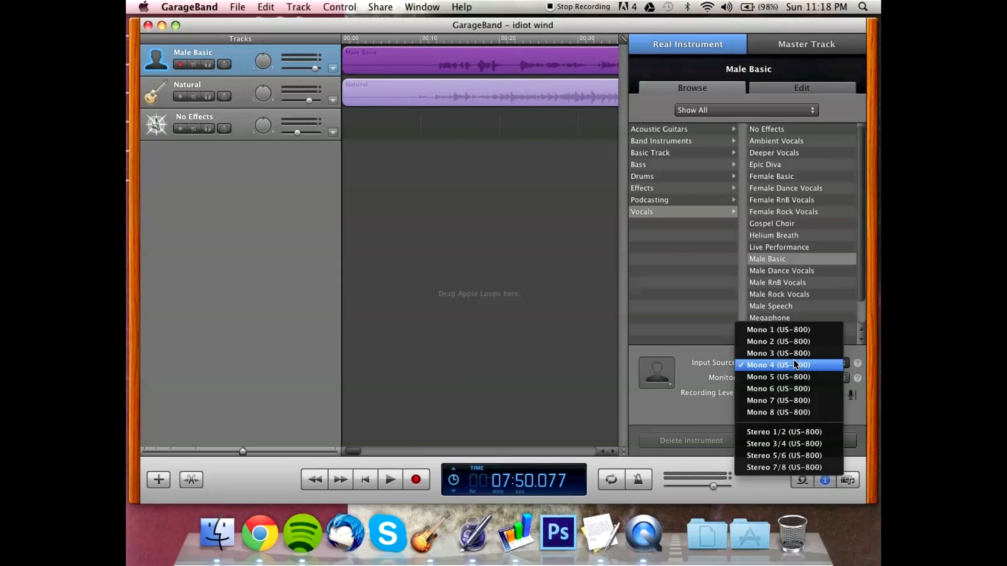
mouse_move(777, 371)
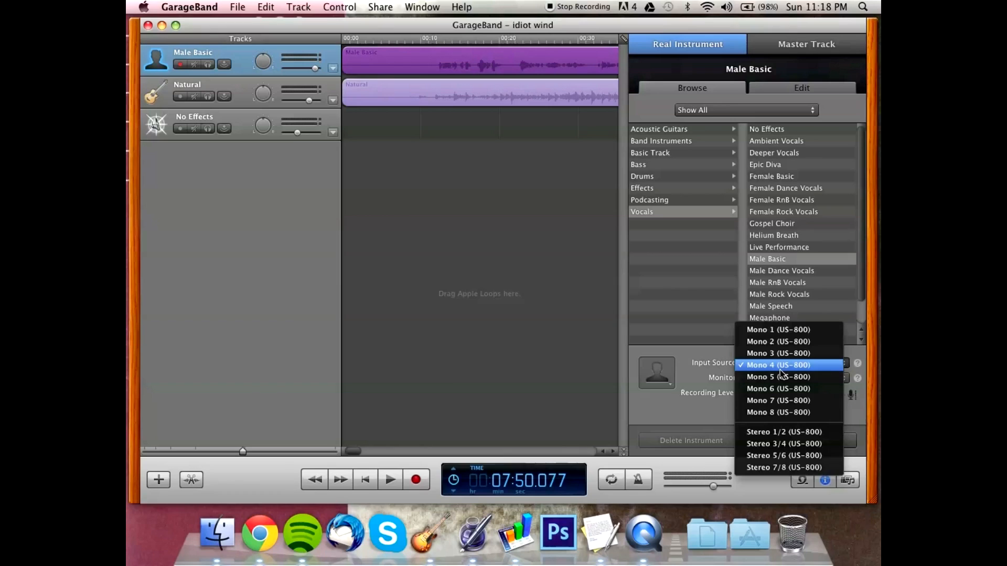
mouse_move(783, 367)
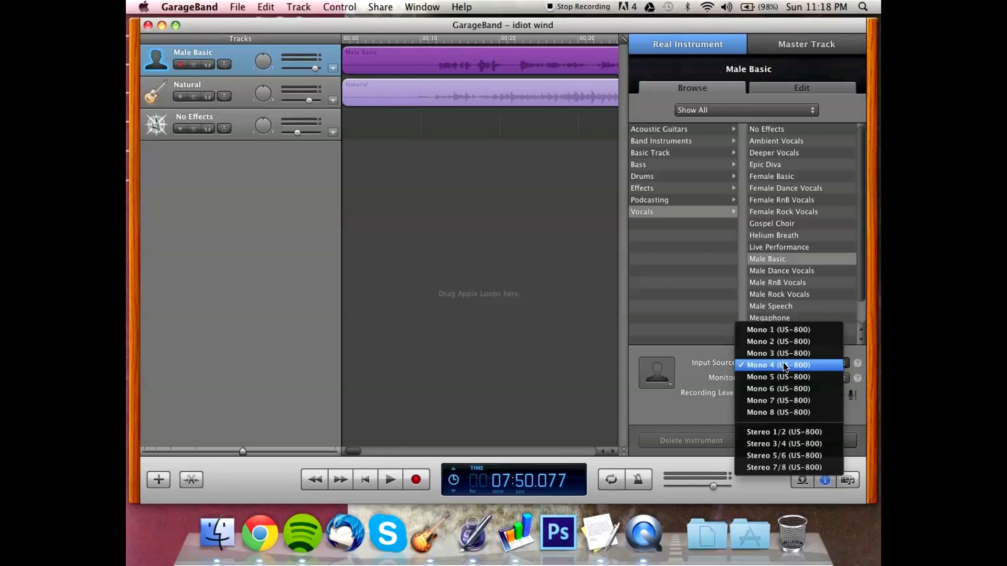
mouse_move(778, 353)
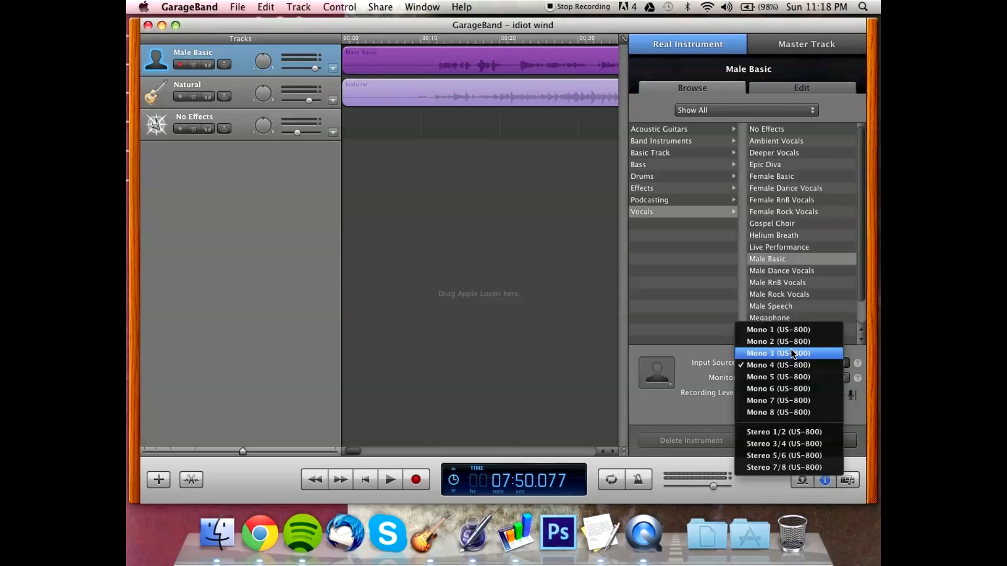
mouse_move(789, 456)
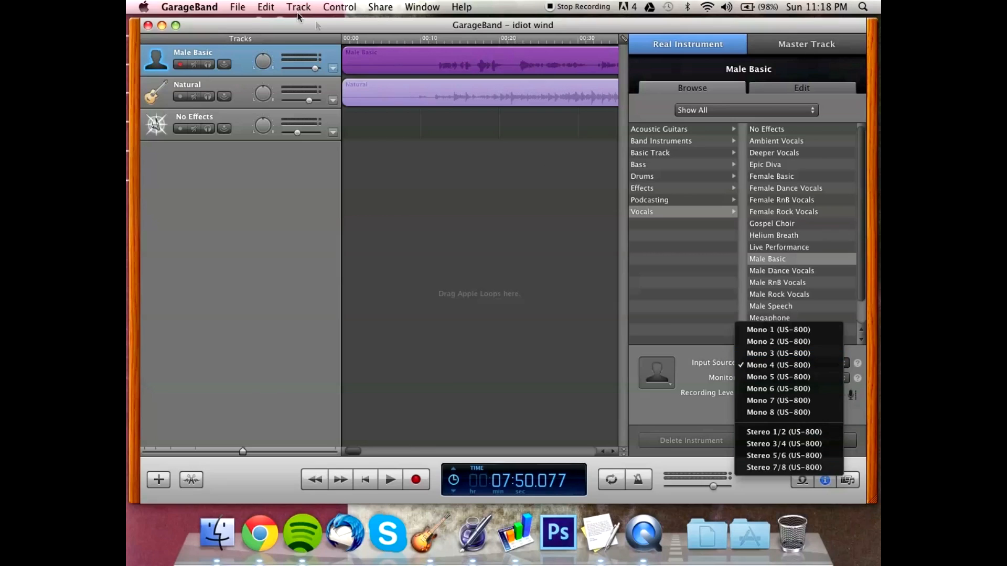
mouse_move(777, 365)
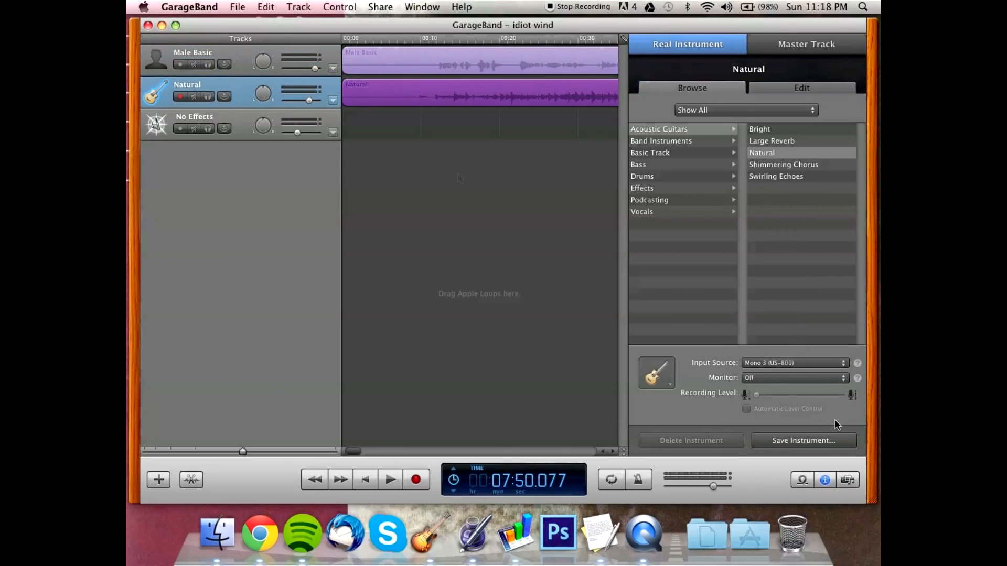
Step: Review the Natural guitar track's input as Mono 3 and leave its monitoring off
click(794, 362)
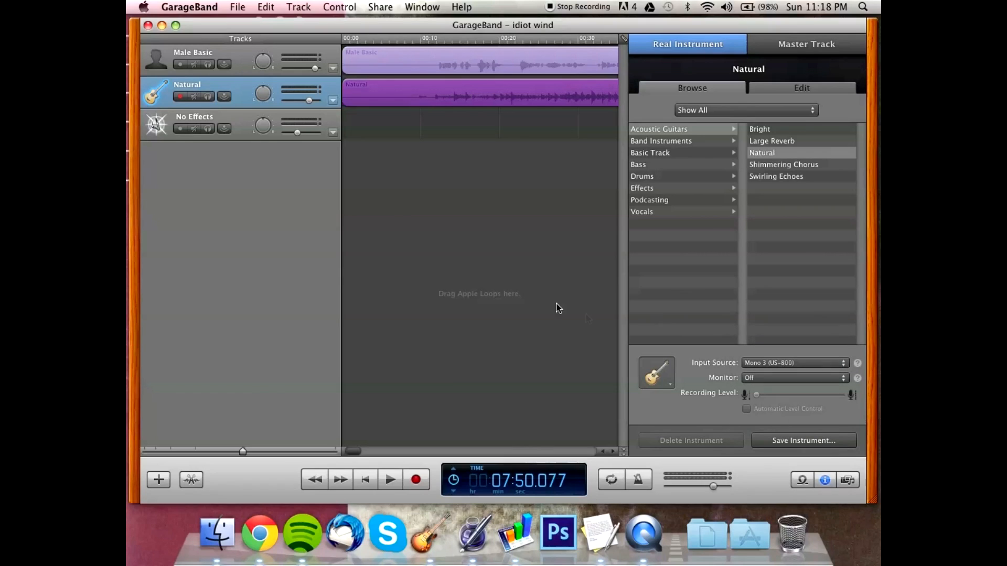
mouse_move(740, 382)
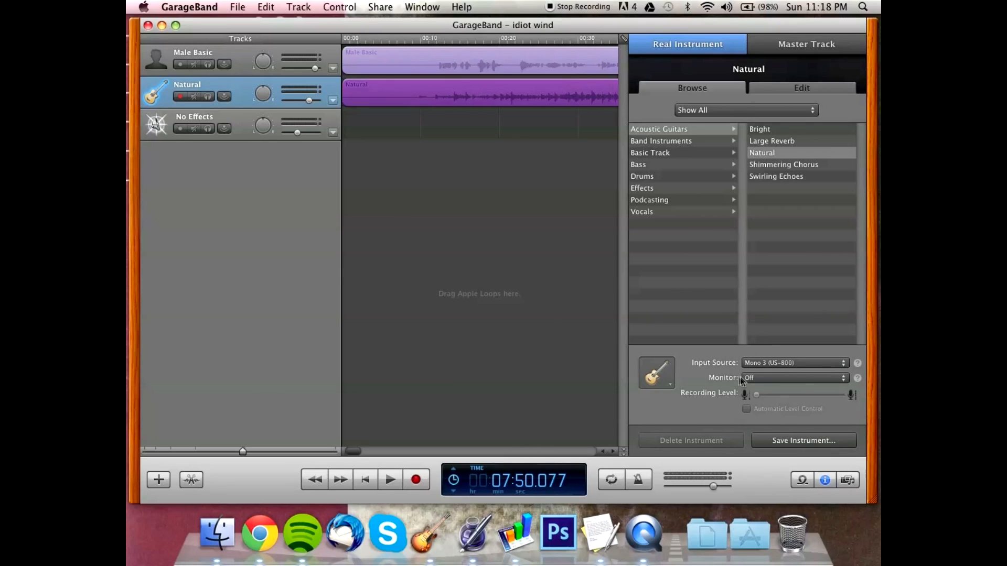
click(794, 377)
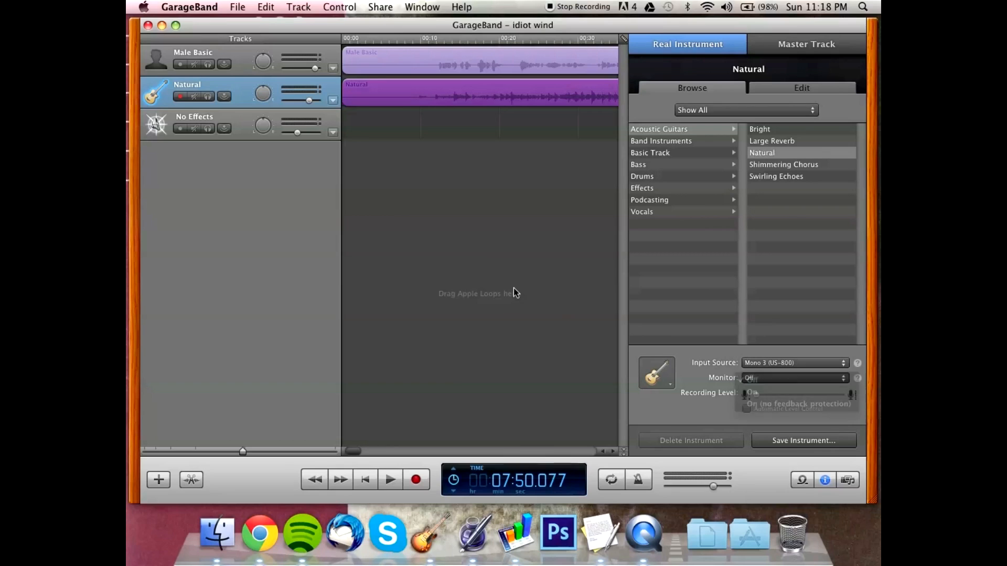
click(298, 7)
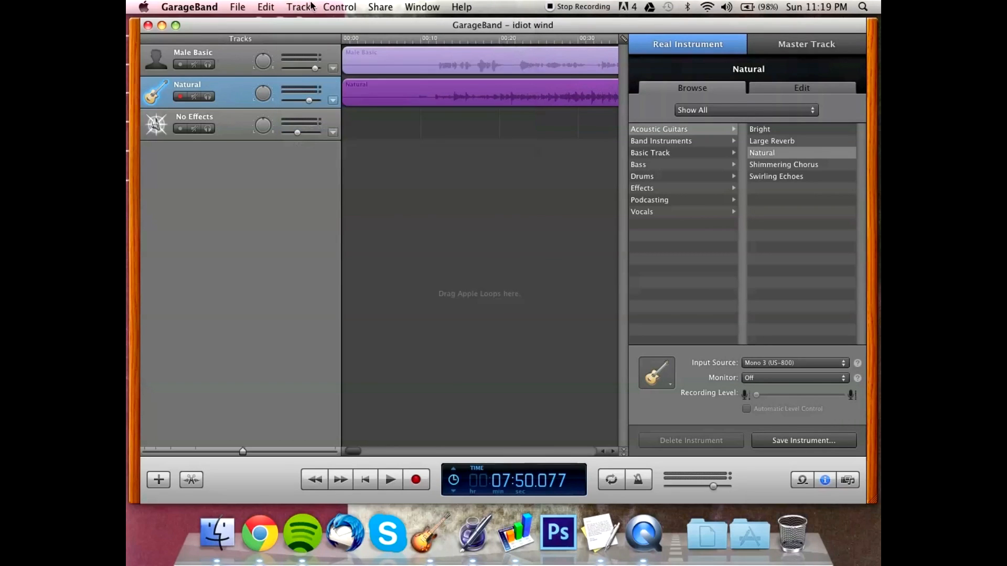
Step: Show monitoring buttons for Real Instrument tracks via the Track menu
click(297, 7)
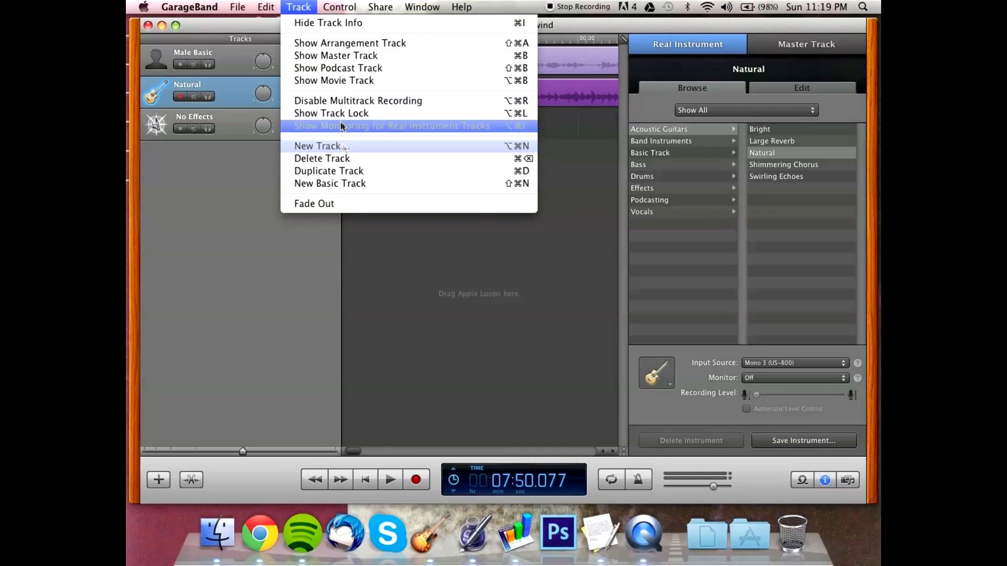
mouse_move(392, 126)
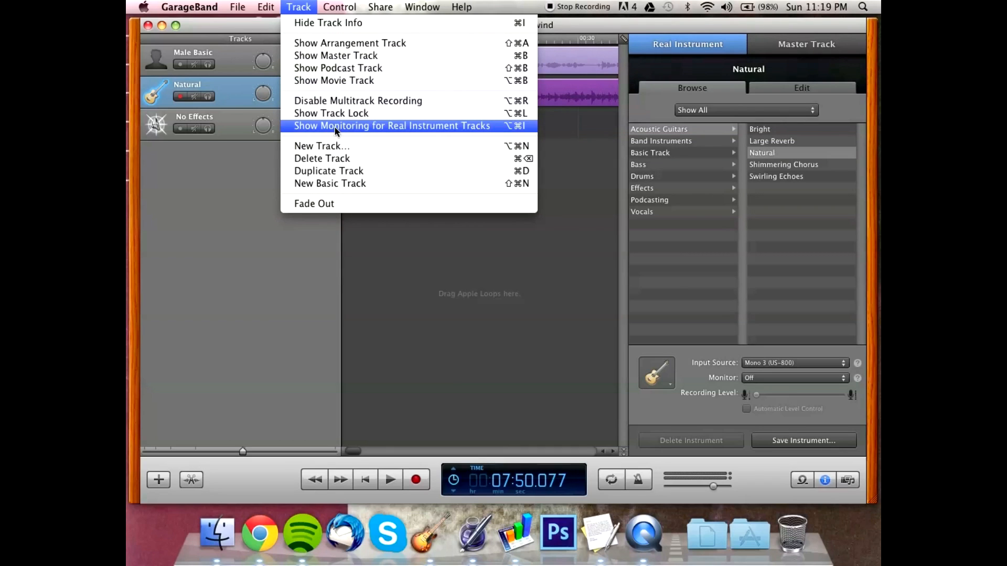
click(391, 125)
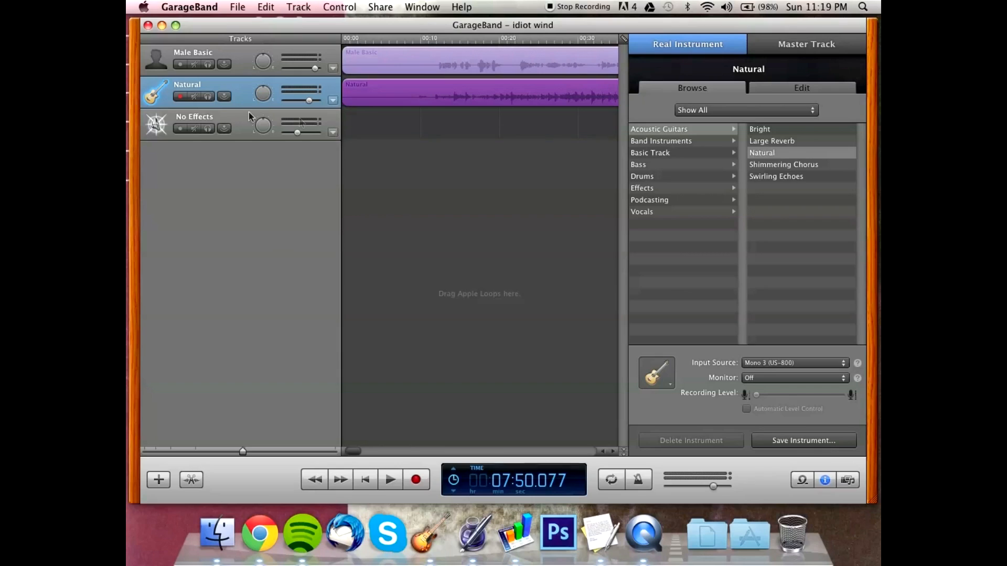
Step: Select the No Effects track, showing input Mono 1 with monitoring off
click(194, 123)
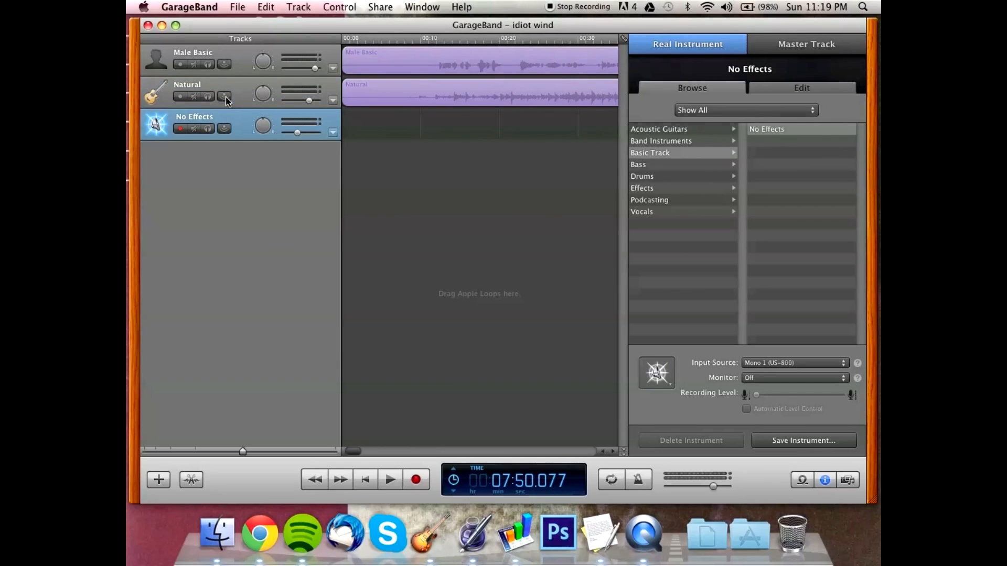
mouse_move(285, 6)
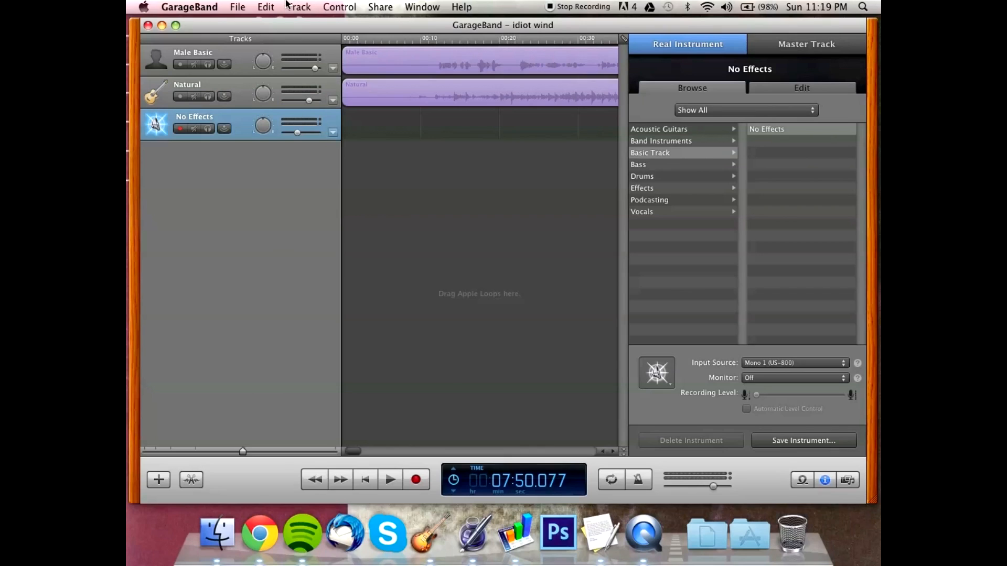
mouse_move(272, 74)
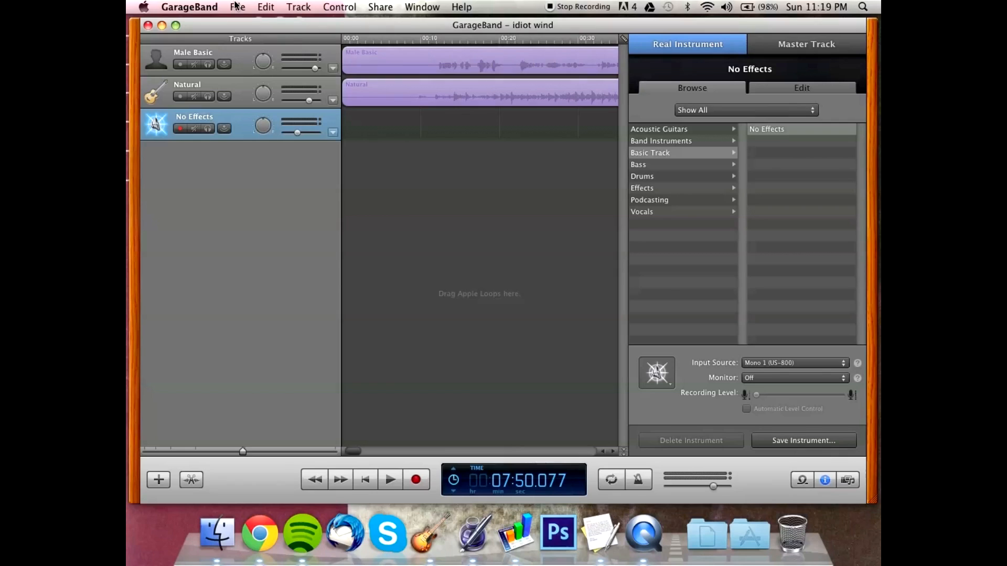
mouse_move(241, 95)
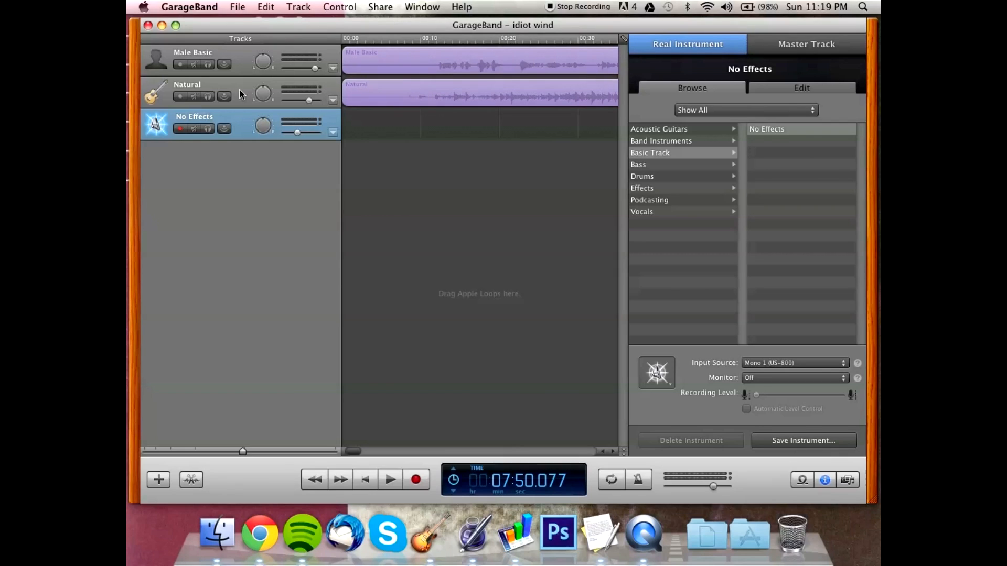
mouse_move(273, 154)
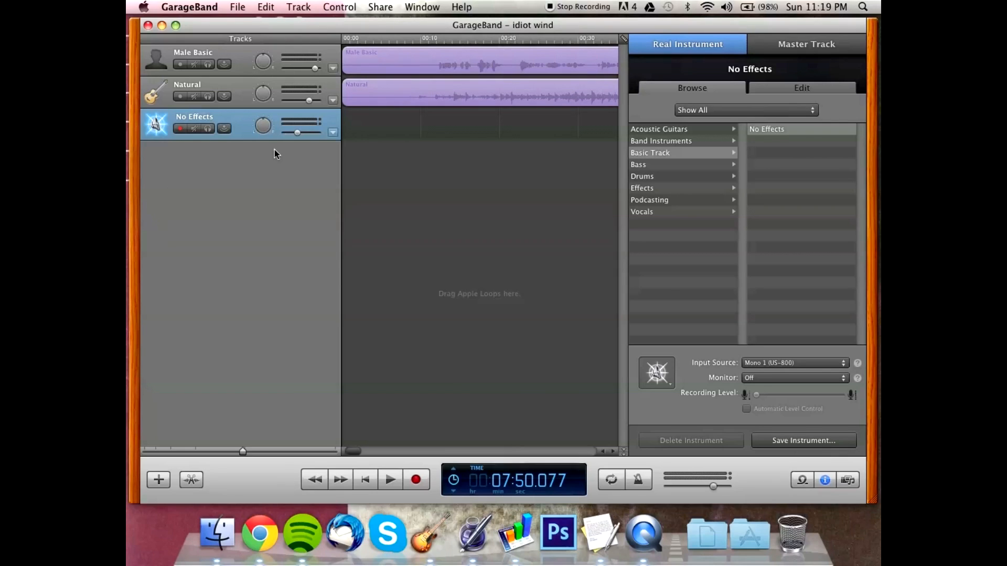
mouse_move(297, 133)
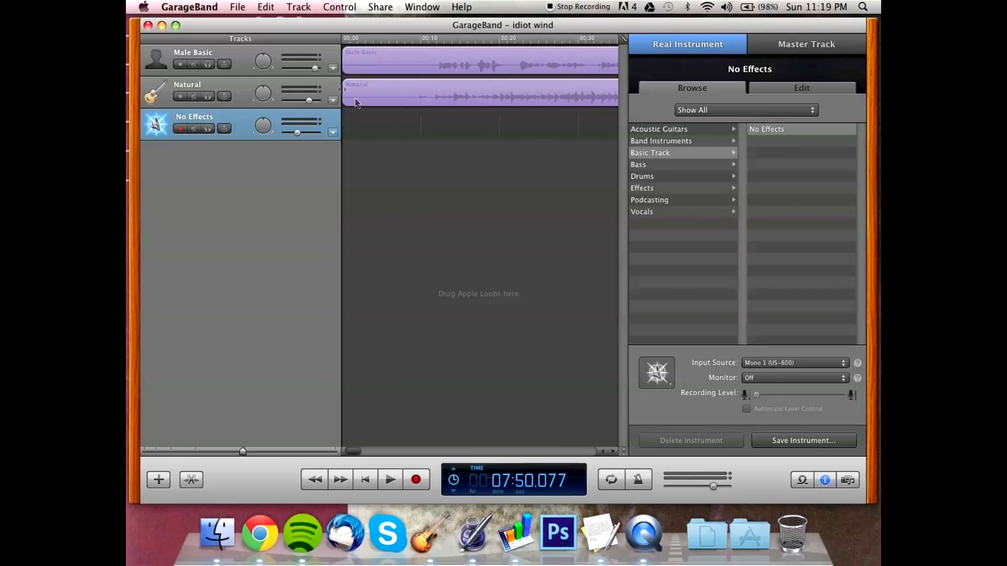
mouse_move(362, 106)
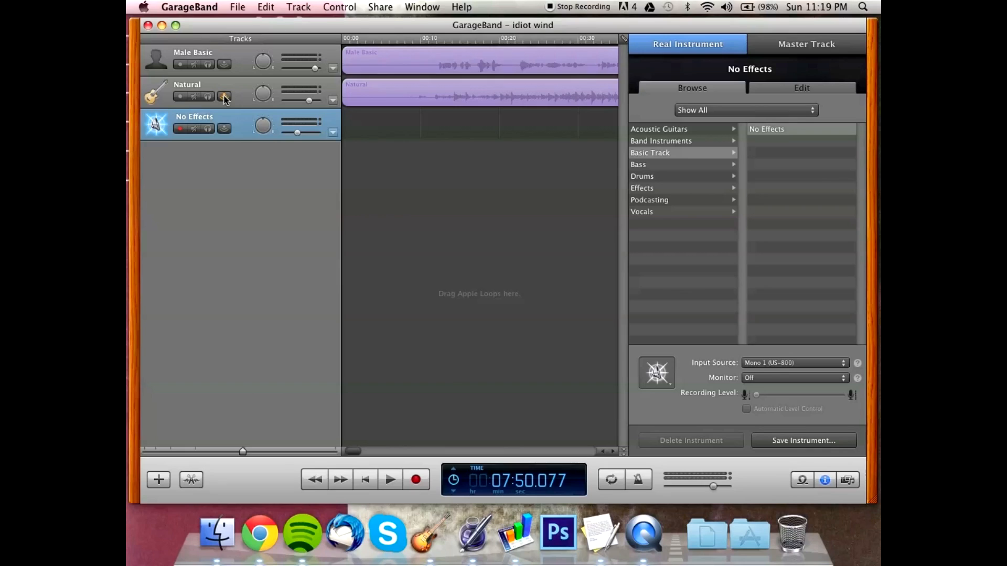
mouse_move(225, 96)
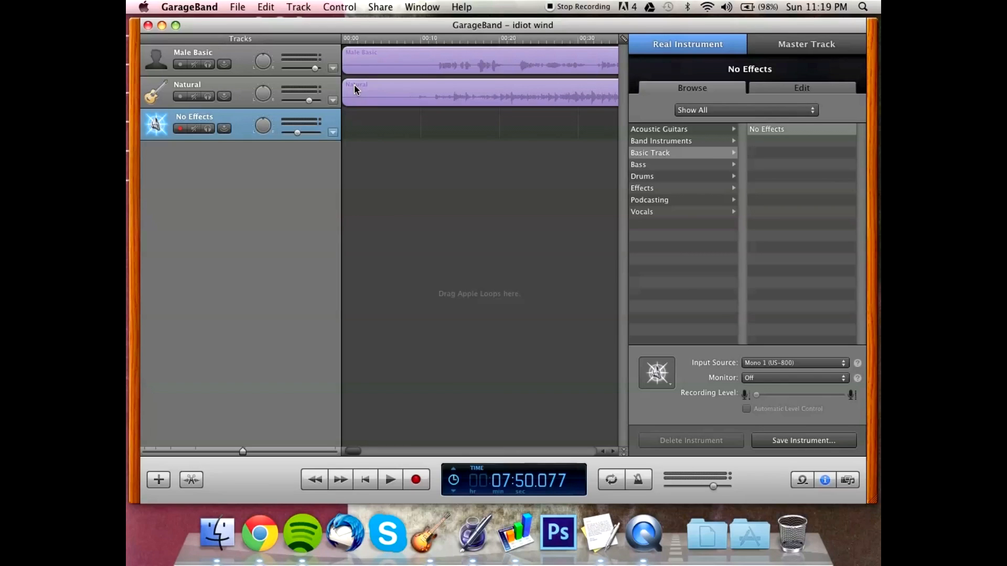
Step: Add Treble Reduction and Vocal Transformer to the No Effects track's effect chain
click(802, 88)
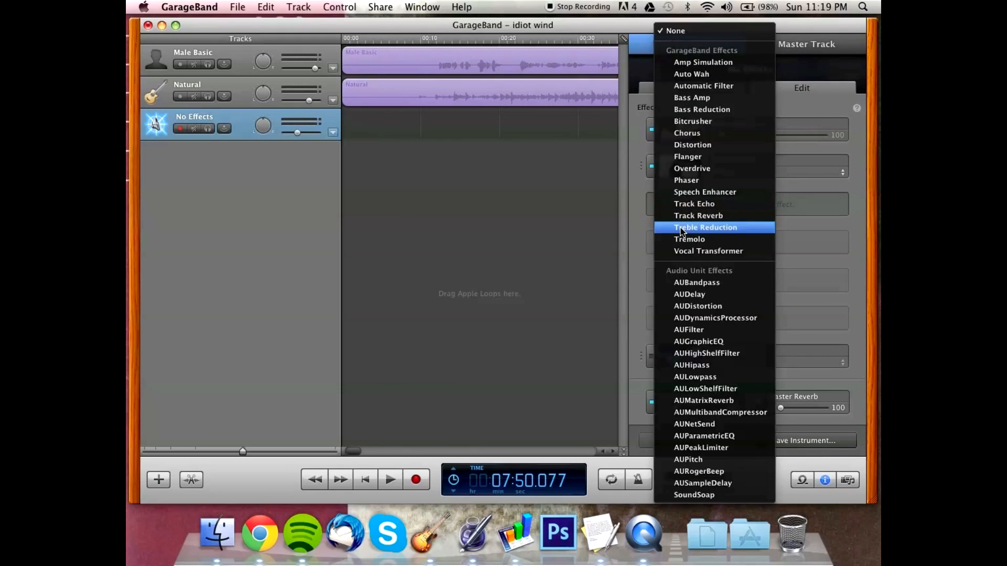
click(705, 228)
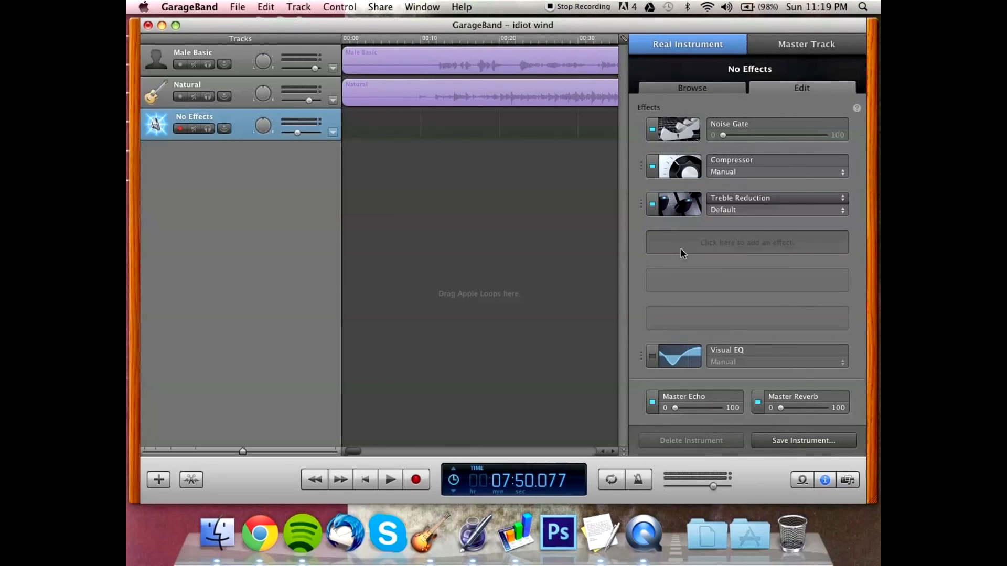
click(745, 242)
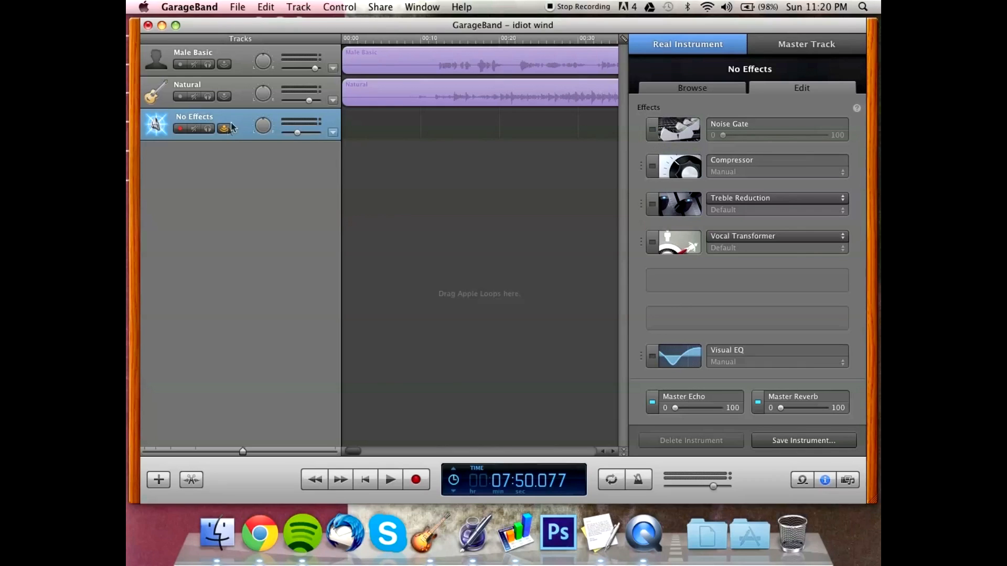
mouse_move(236, 124)
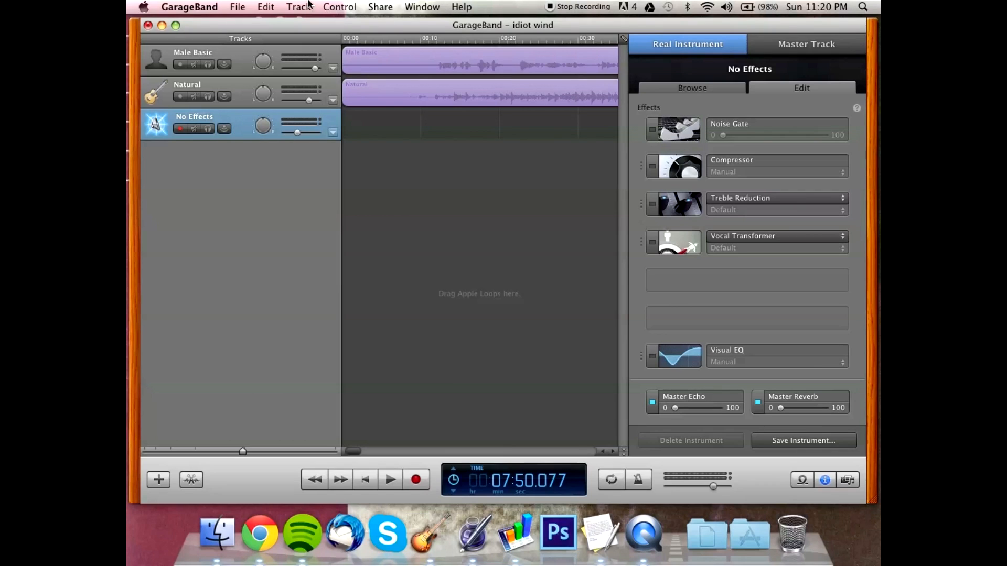
Step: Enable multitrack recording and record a short take on the armed Male Basic and Natural tracks
click(298, 8)
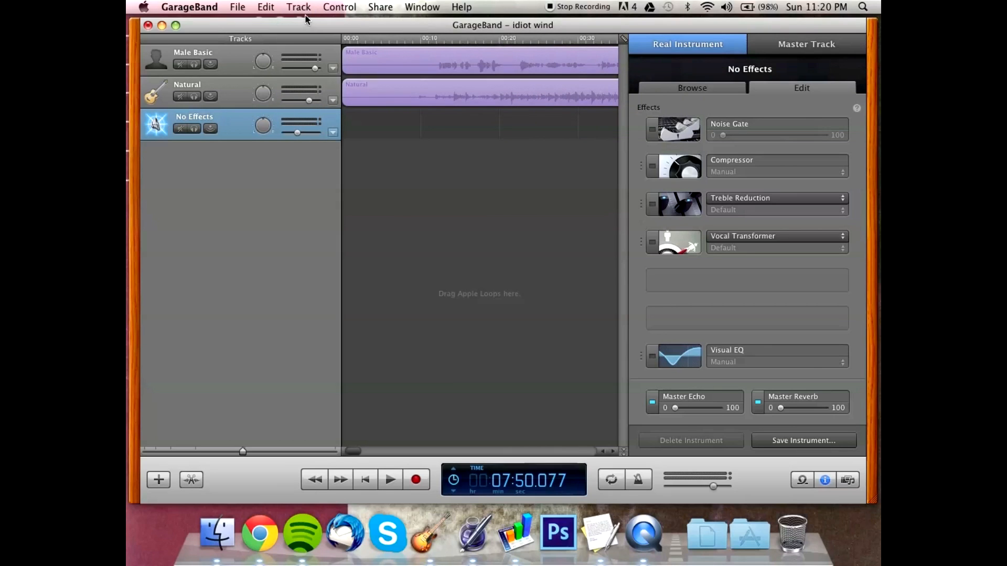
click(298, 7)
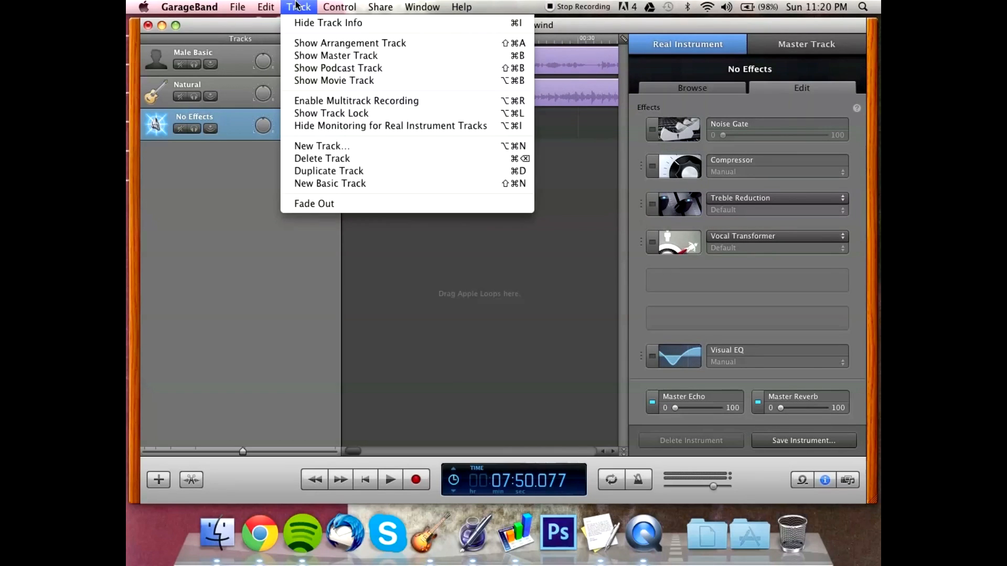
mouse_move(357, 101)
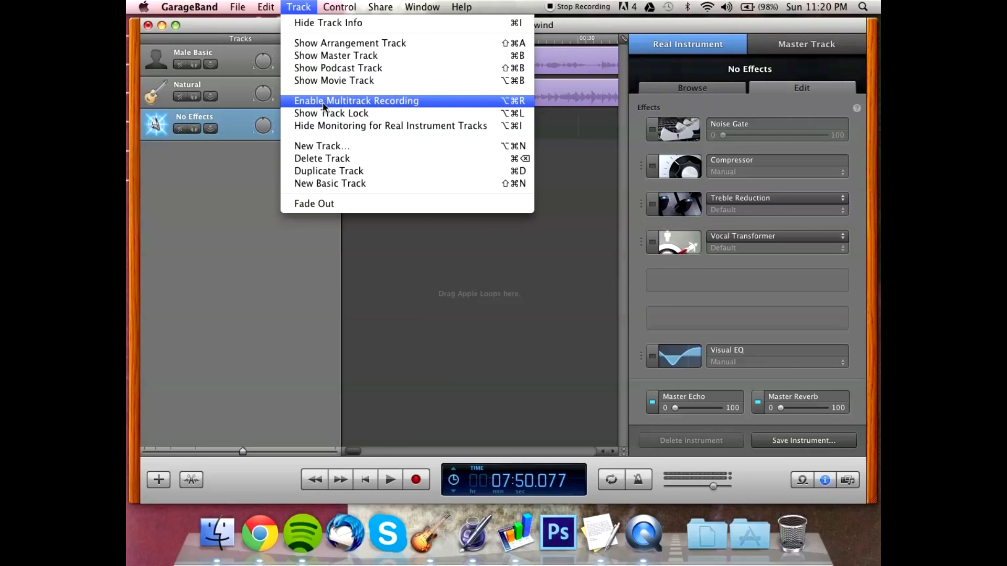
click(356, 101)
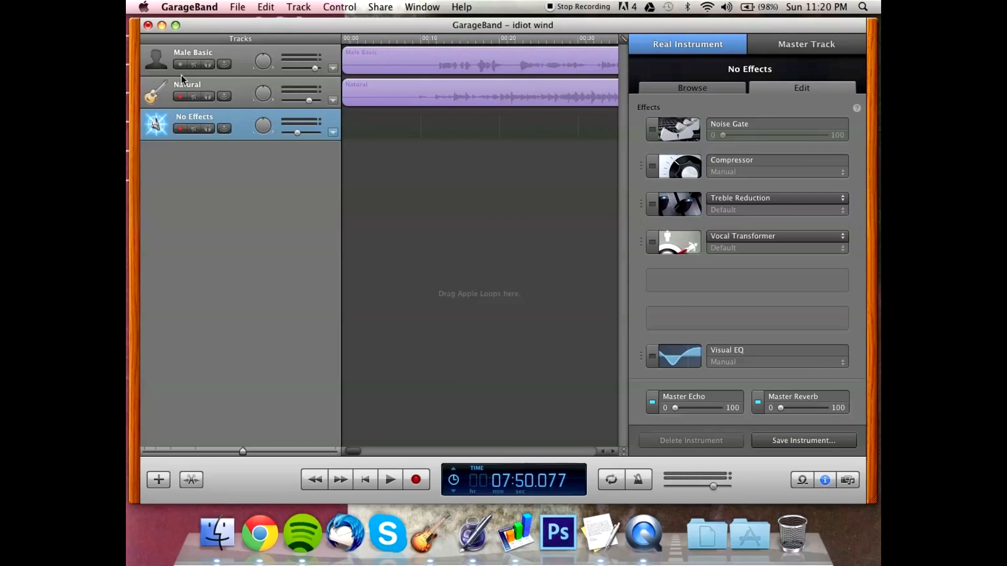
click(193, 58)
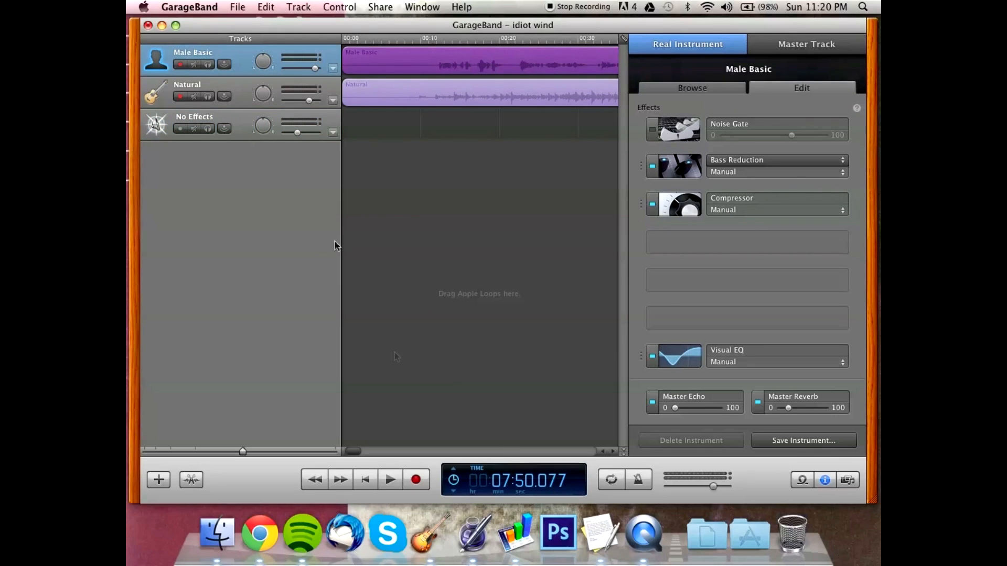
click(389, 479)
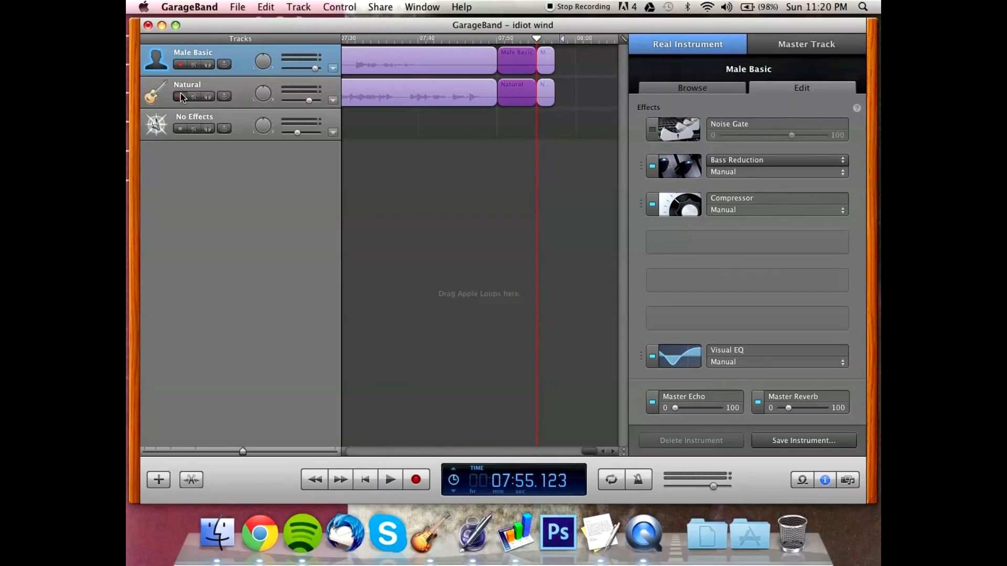
Step: Record another short Male Basic take, then list its vocal presets with Mono 4 input
click(390, 479)
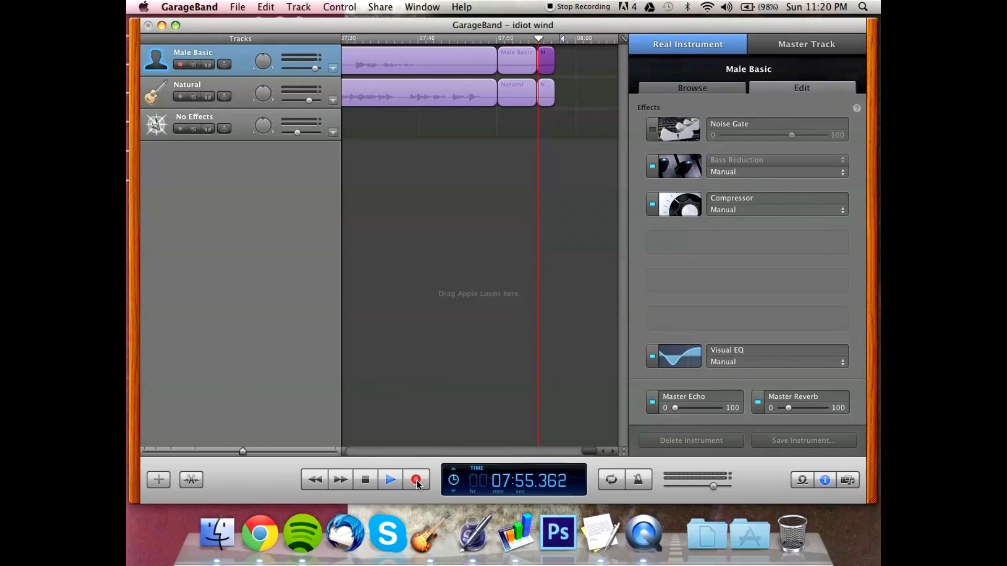
click(390, 480)
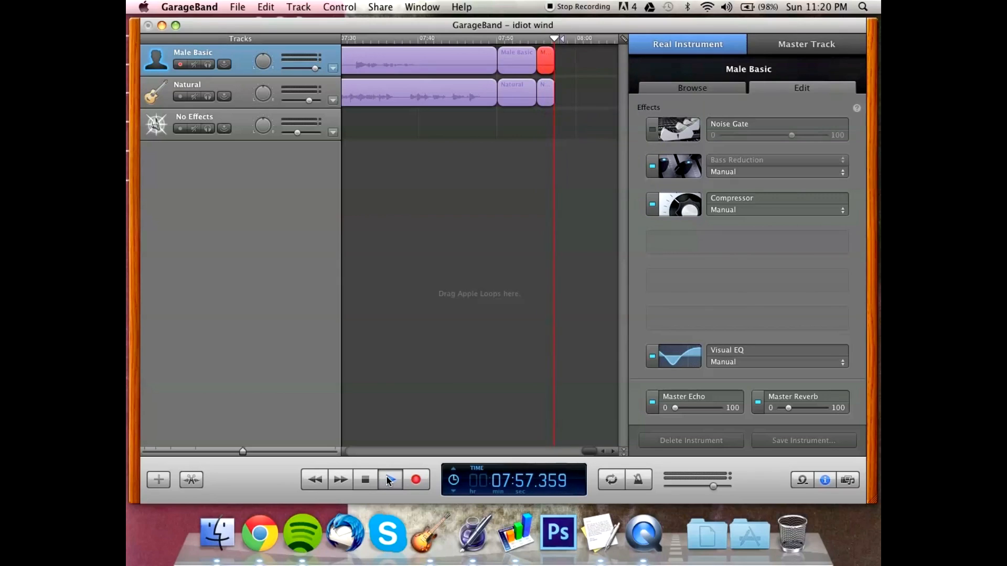
click(390, 479)
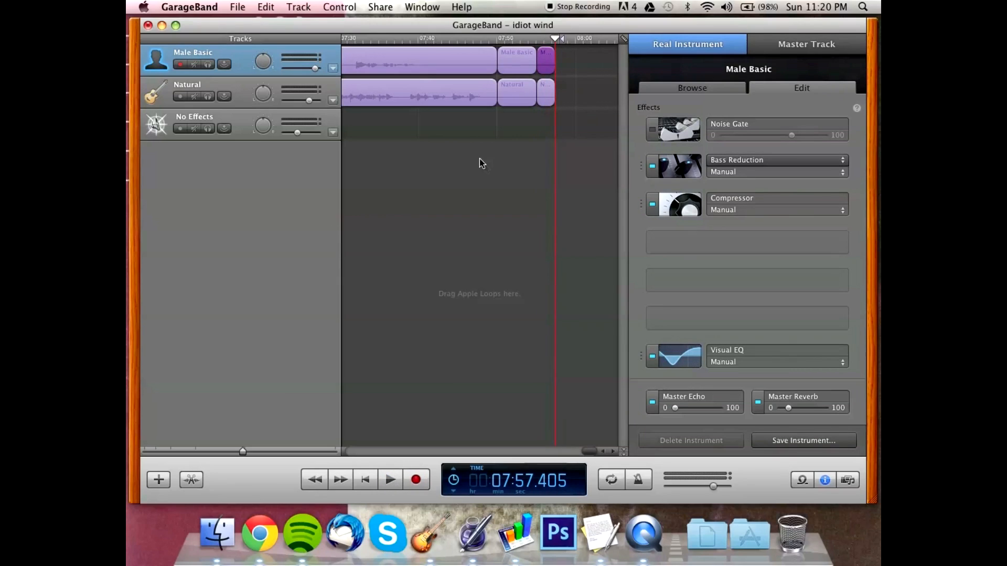
mouse_move(429, 179)
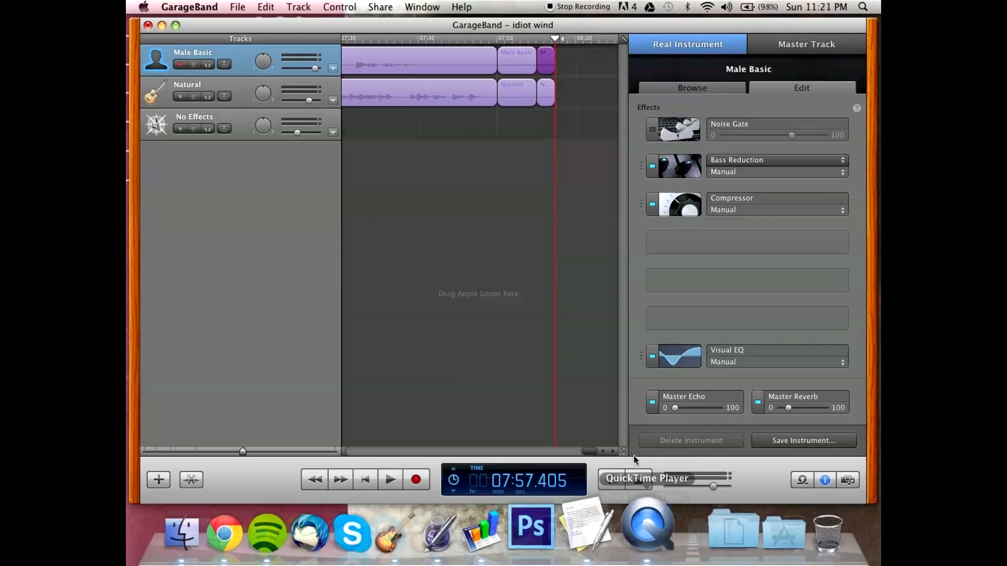
click(691, 88)
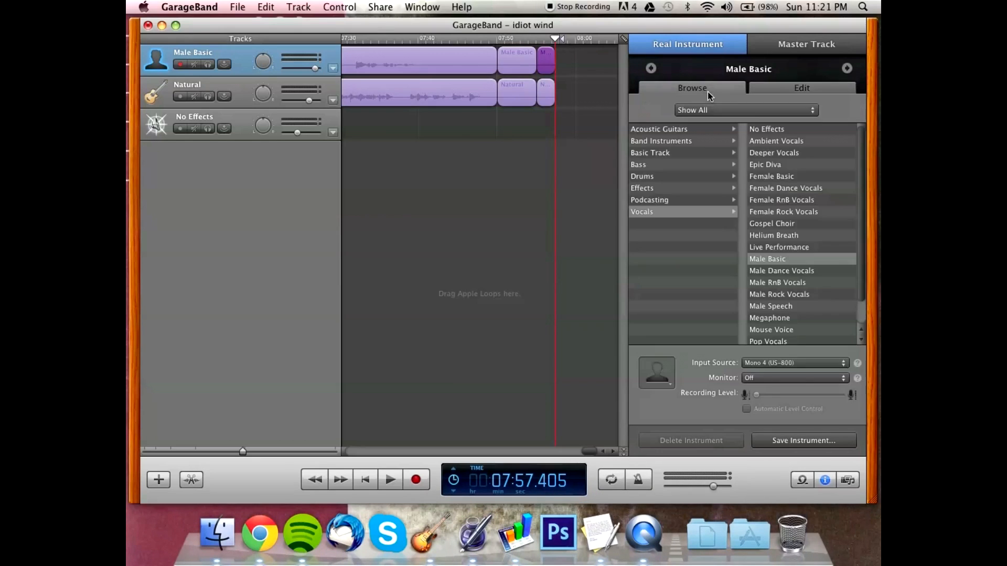